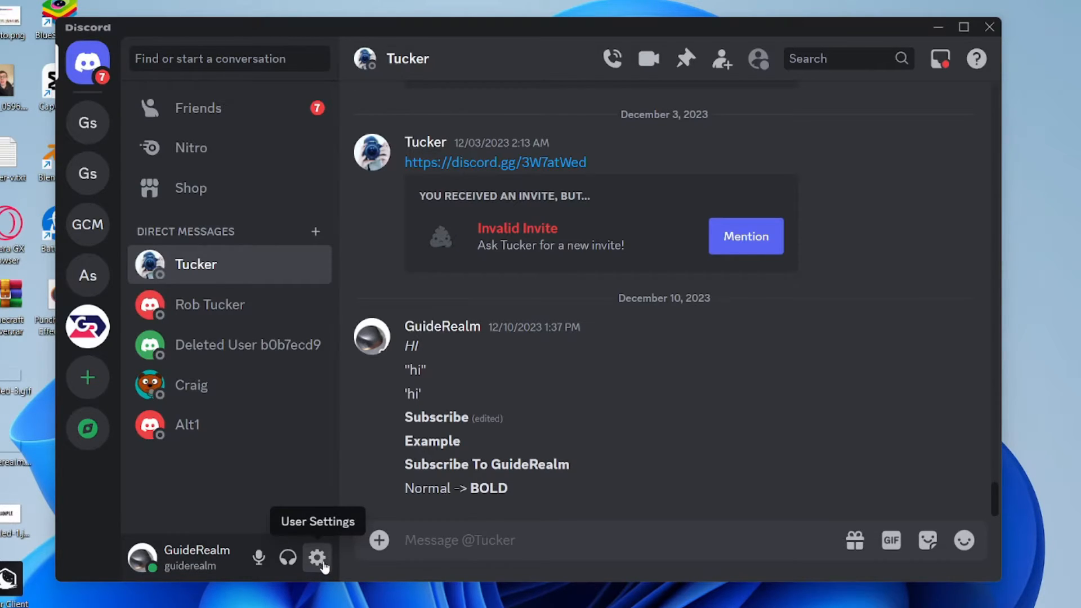
# Open User Settings from the gear beside the GuideRealm name, landing on My Account
pyautogui.click(317, 559)
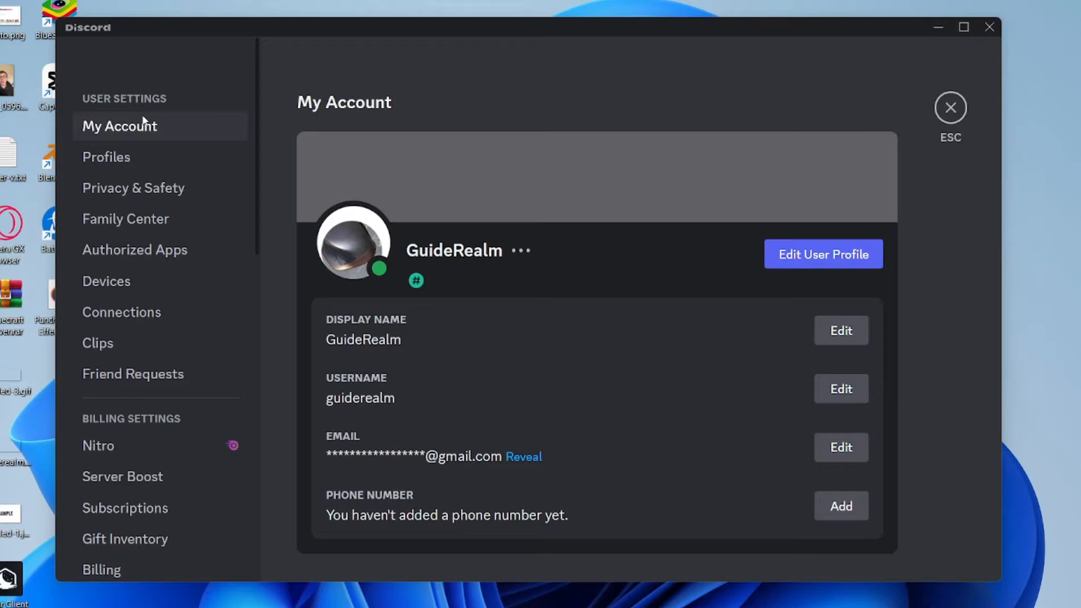
pyautogui.moveTo(274, 205)
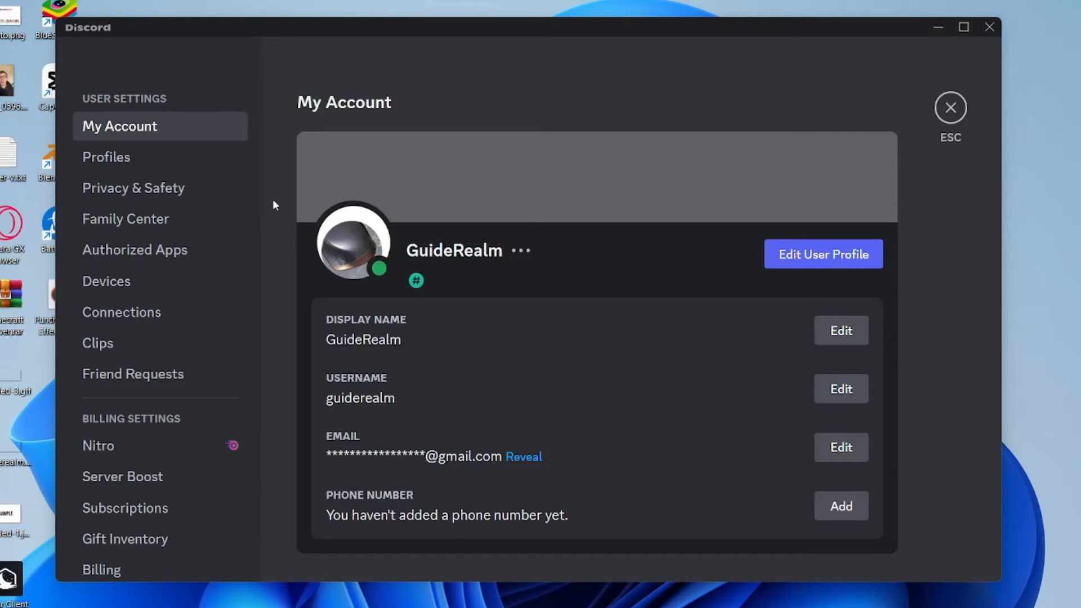
pyautogui.moveTo(674, 258)
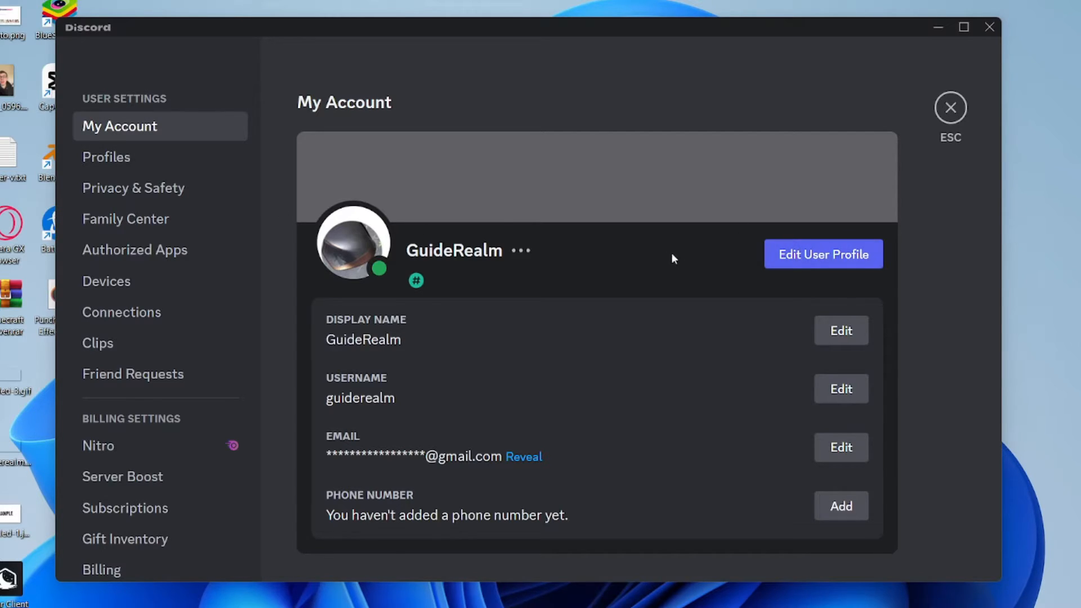
# Go to Profiles and start changing the avatar, reaching the Select an Image picker
pyautogui.click(106, 157)
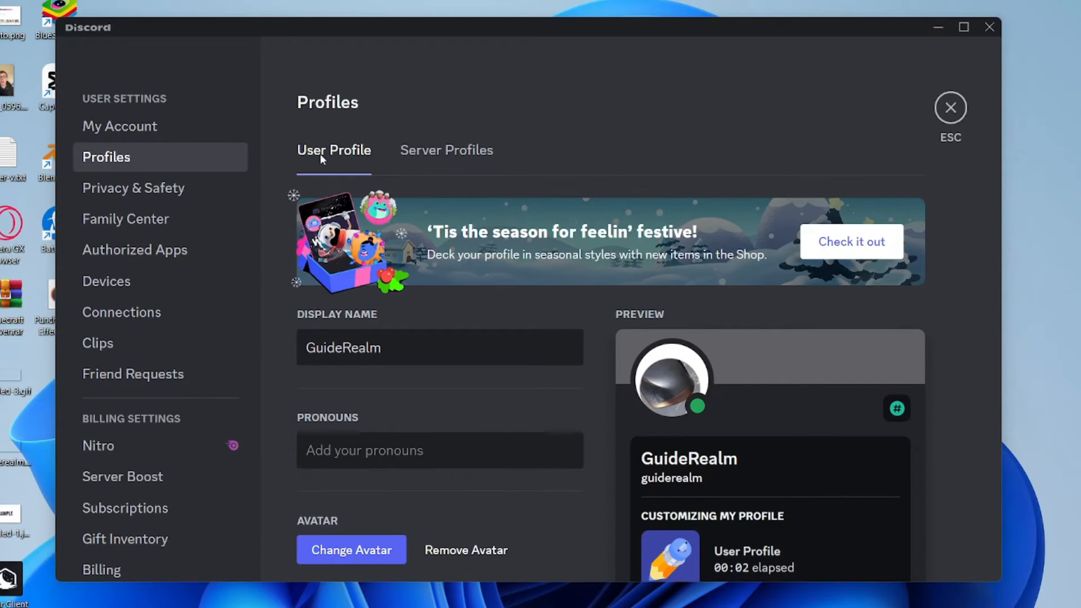
pyautogui.moveTo(294, 327)
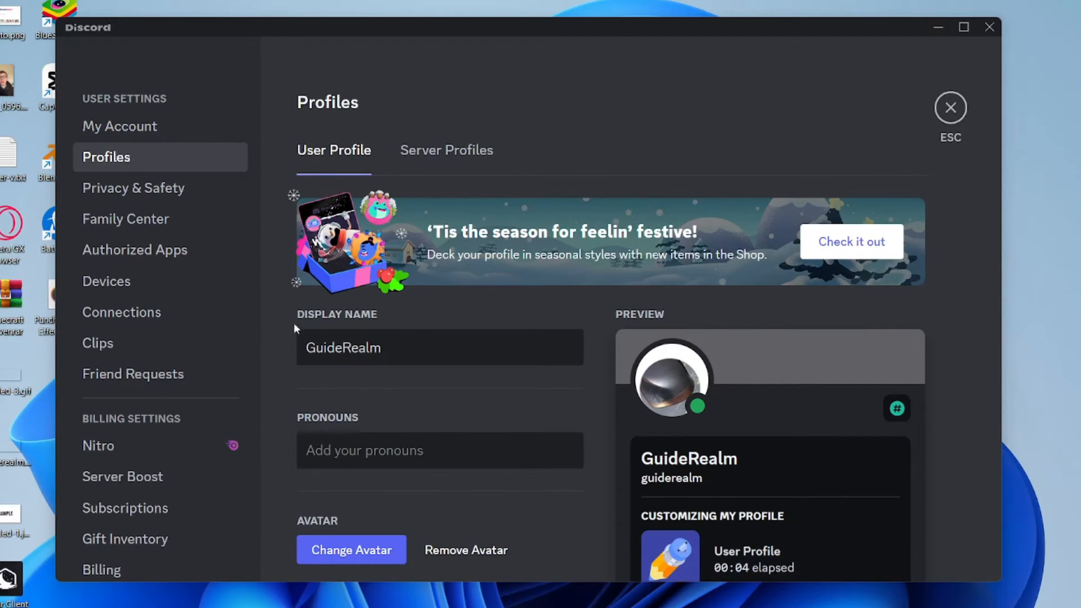
pyautogui.scroll(-3)
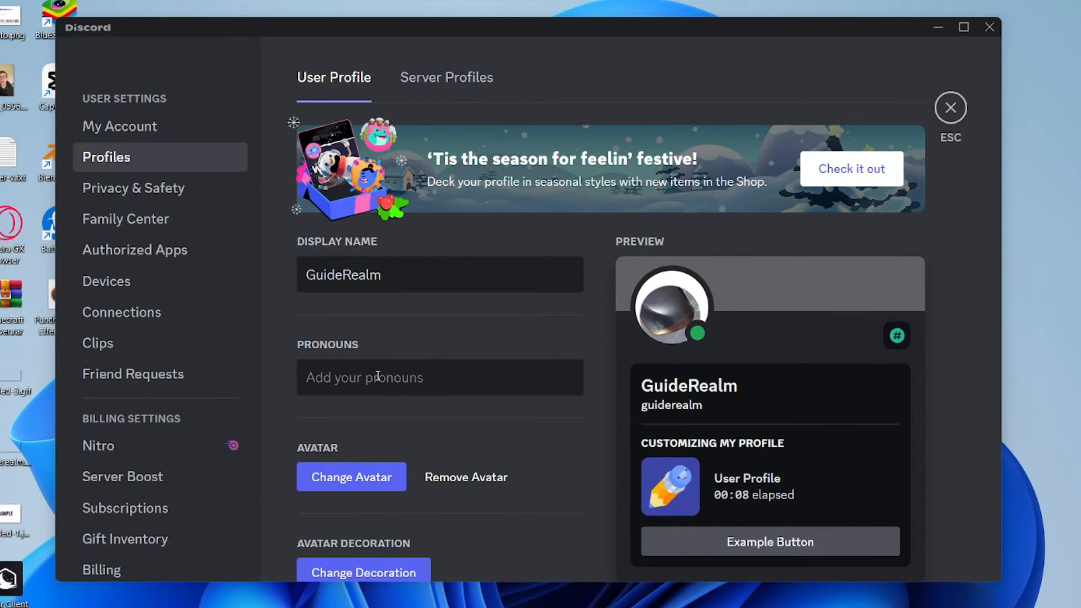
pyautogui.moveTo(728, 327)
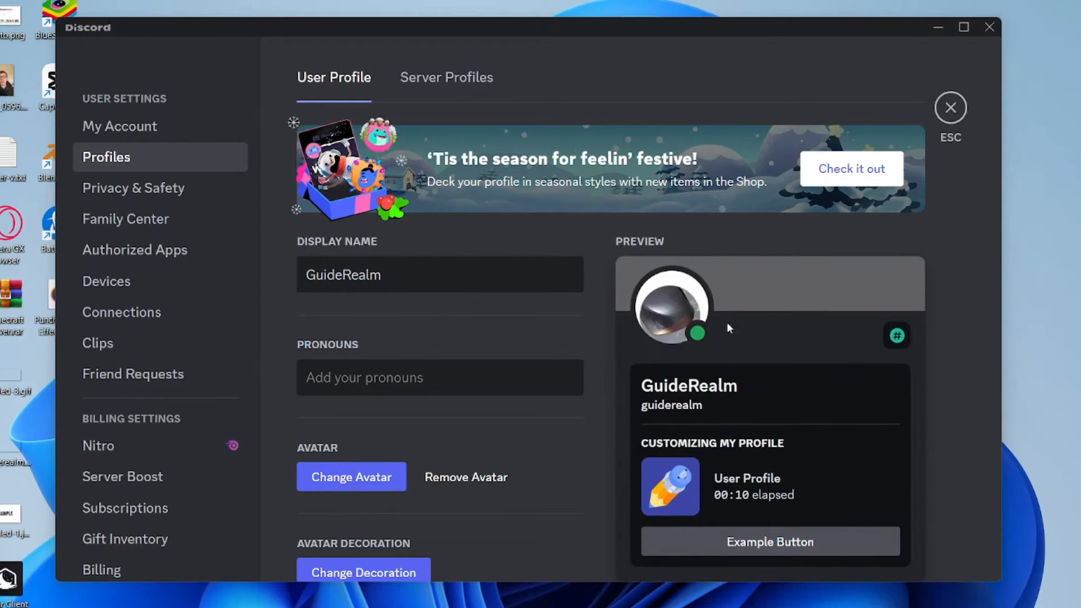
pyautogui.moveTo(667, 306)
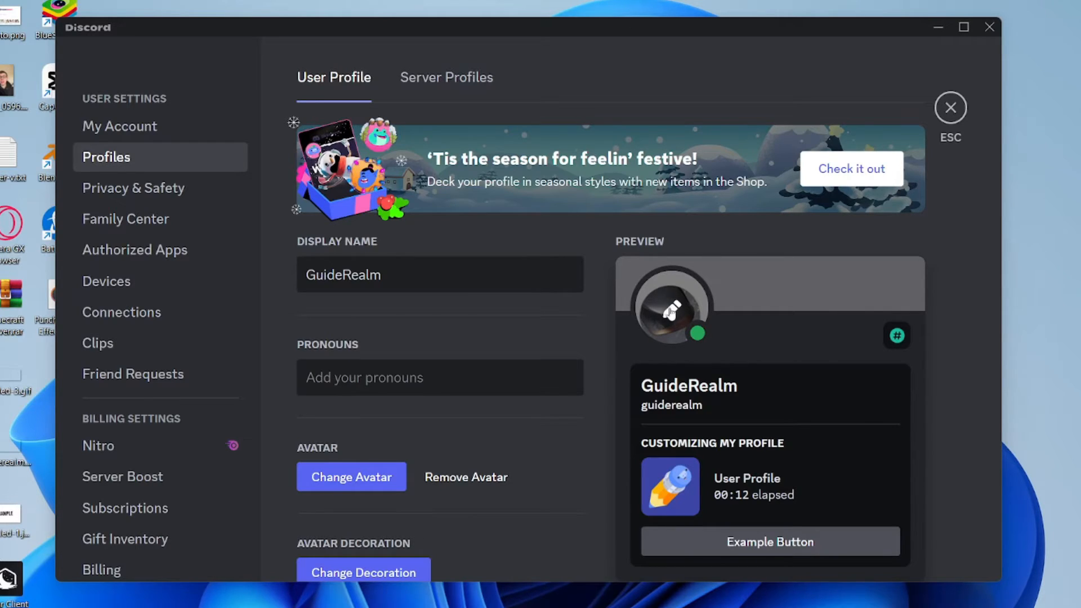
pyautogui.click(669, 309)
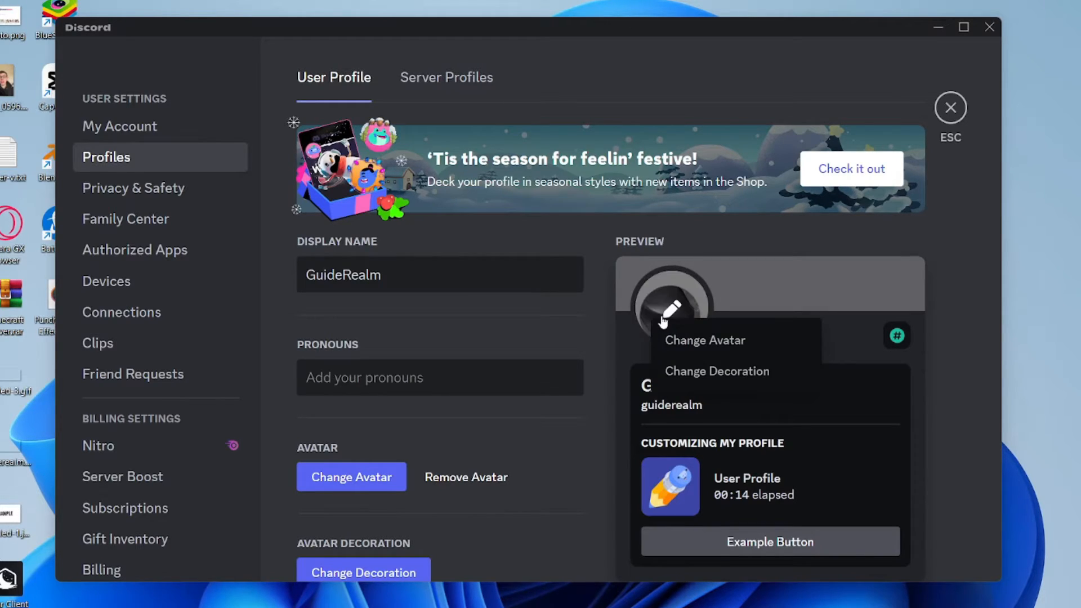
pyautogui.moveTo(529, 422)
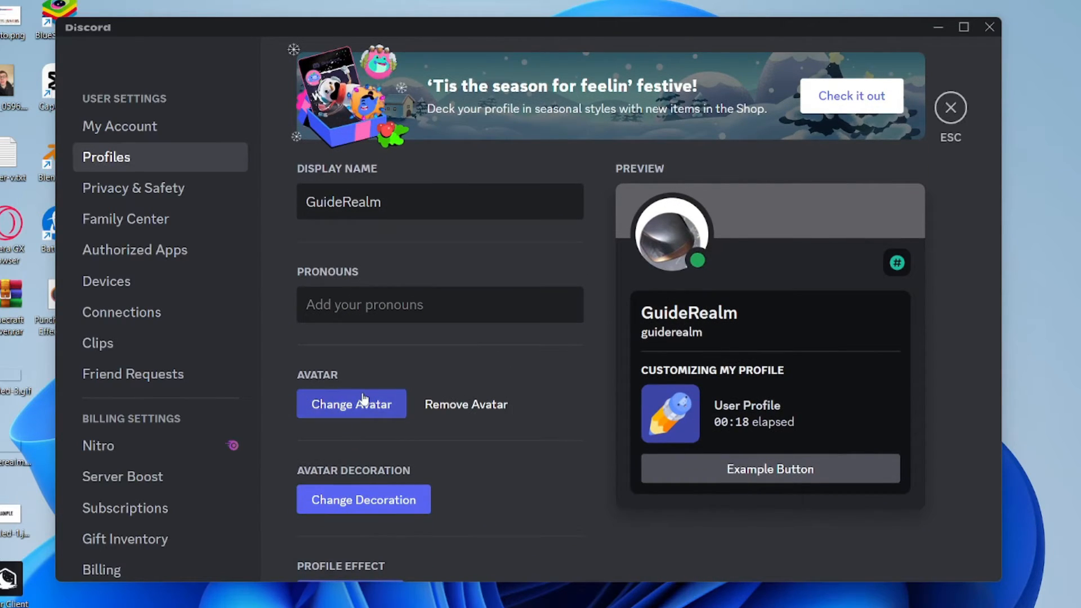
pyautogui.click(352, 404)
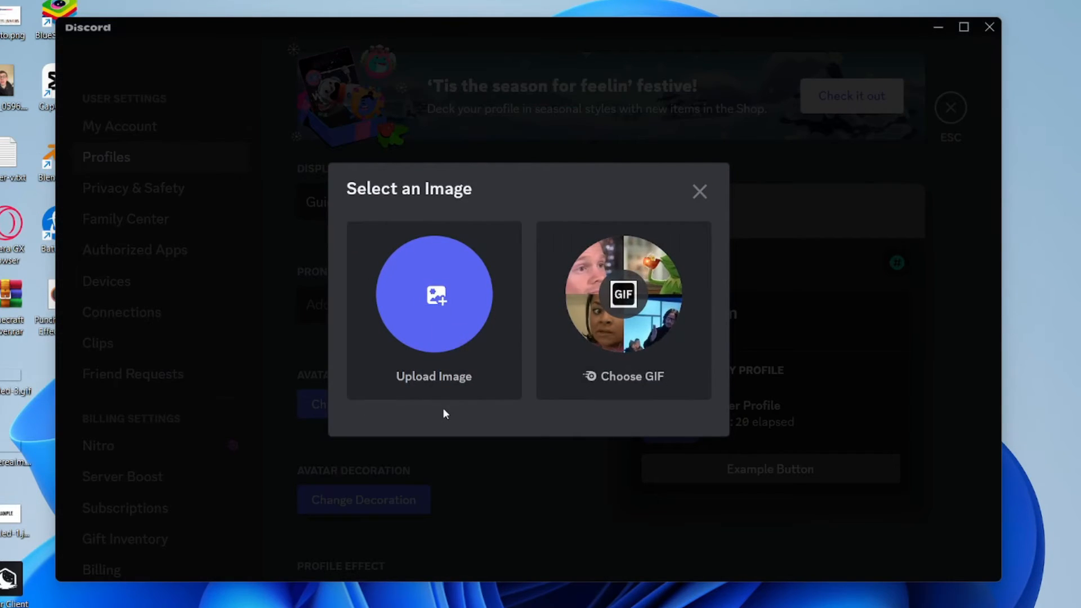
pyautogui.moveTo(392, 348)
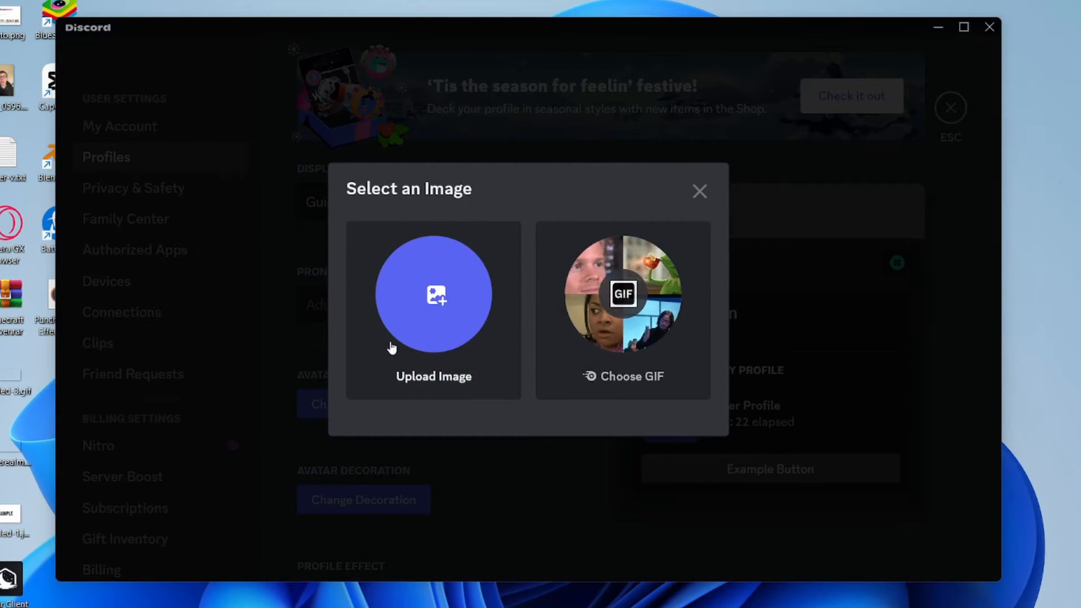
pyautogui.moveTo(623, 294)
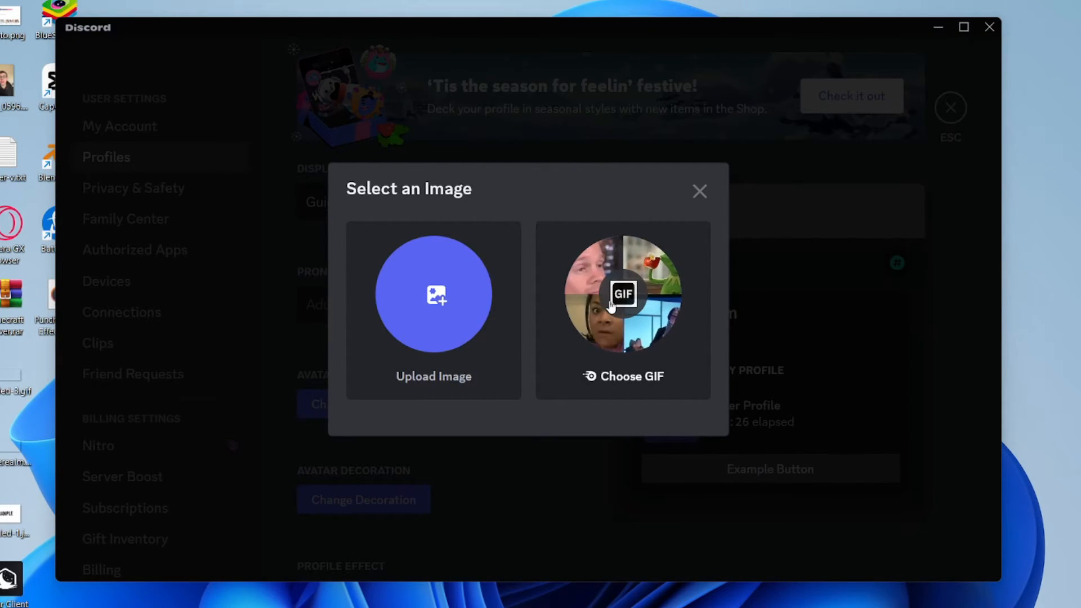
pyautogui.moveTo(483, 283)
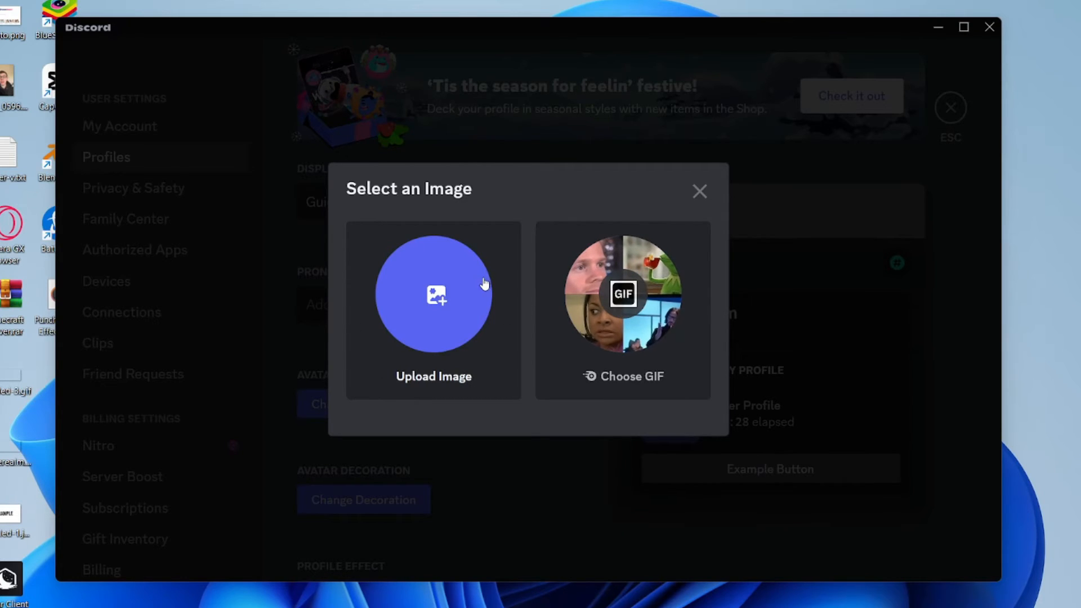
pyautogui.moveTo(410, 332)
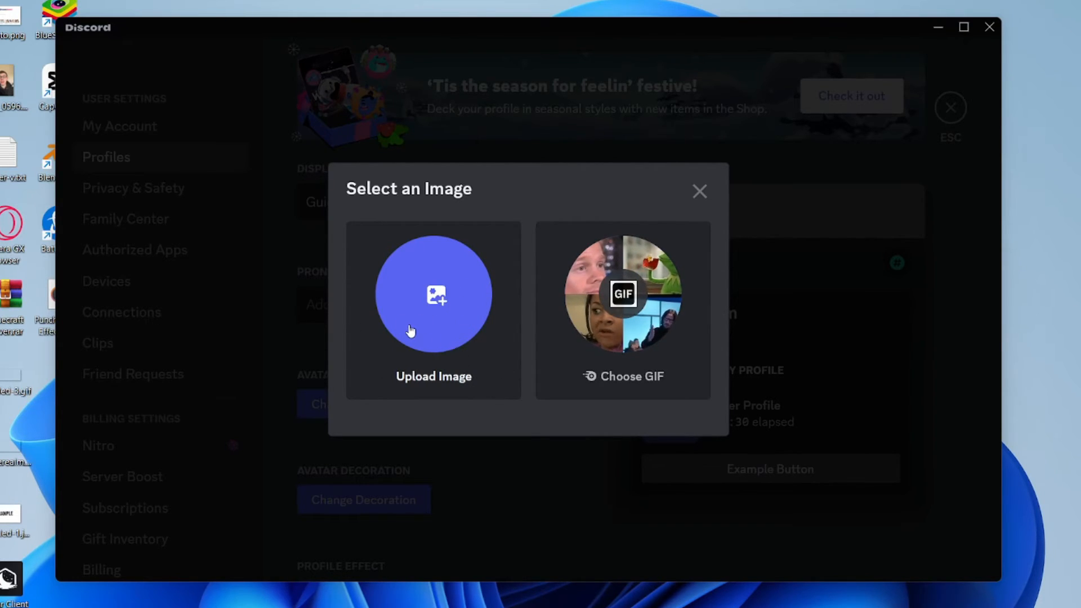
# Upload youtube logo.jpg from D:\GuideRealm as the new avatar image
pyautogui.click(433, 311)
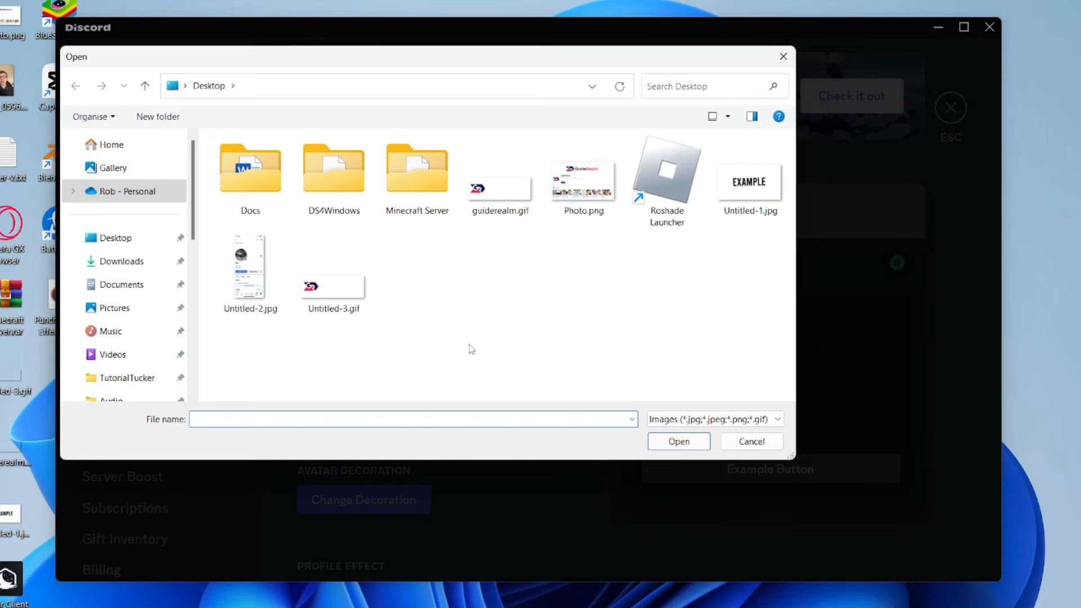
pyautogui.moveTo(503, 311)
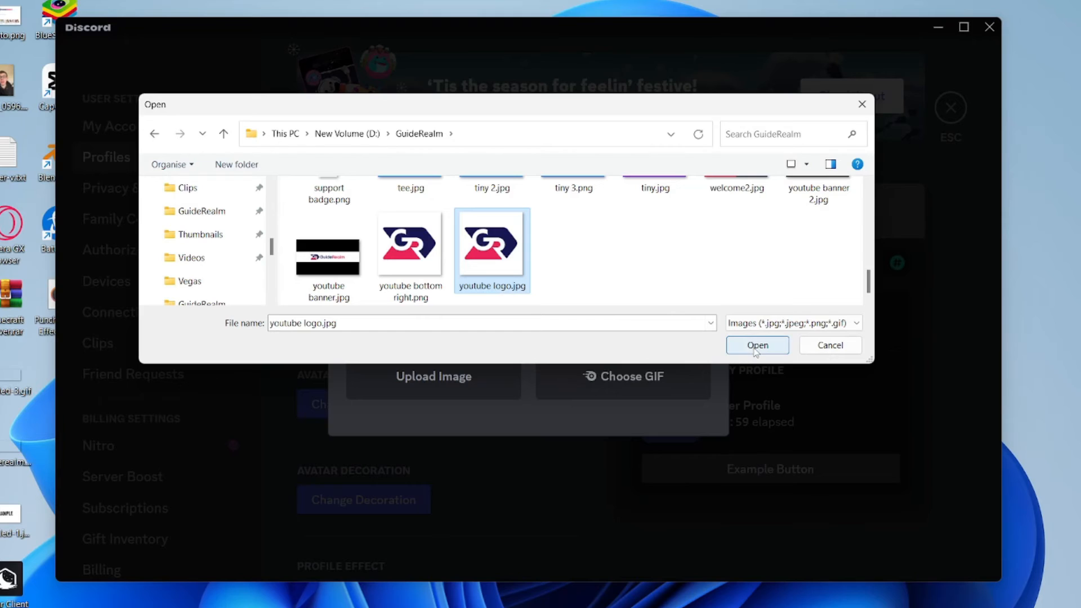
pyautogui.click(757, 345)
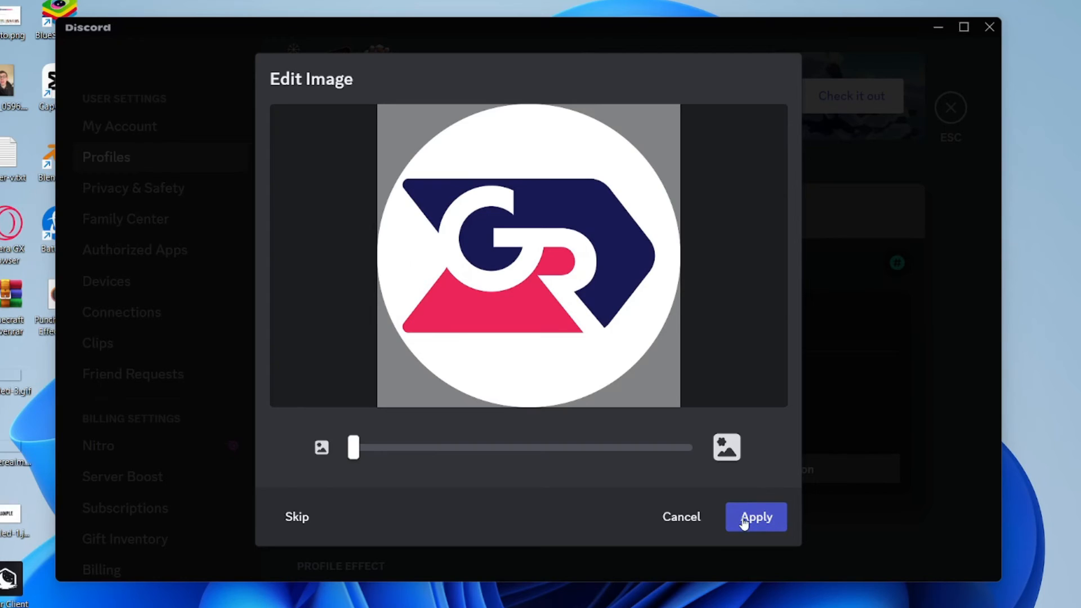
# Apply the cropped GR logo so it shows in the profile preview, not yet saved
pyautogui.click(755, 517)
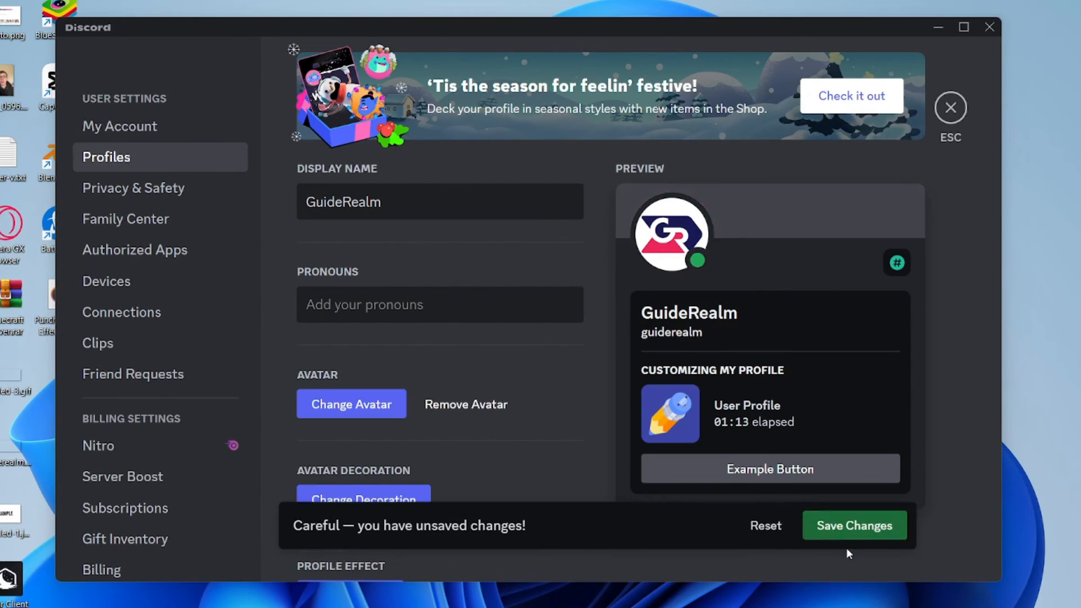
# Save the GR logo avatar and exit settings to the Tucker chat showing the new icon
pyautogui.click(854, 526)
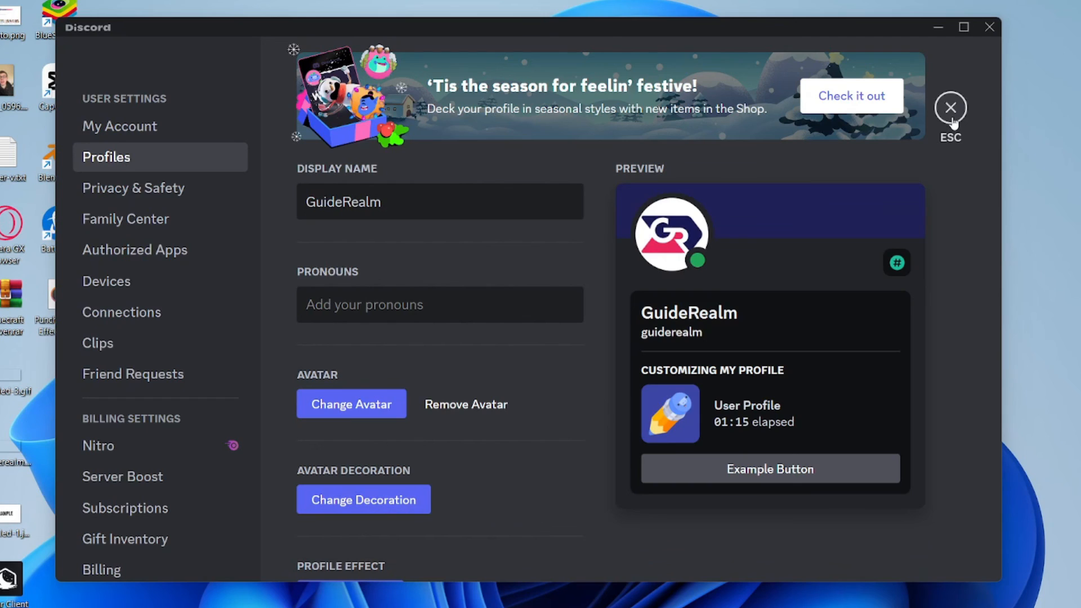
pyautogui.click(951, 109)
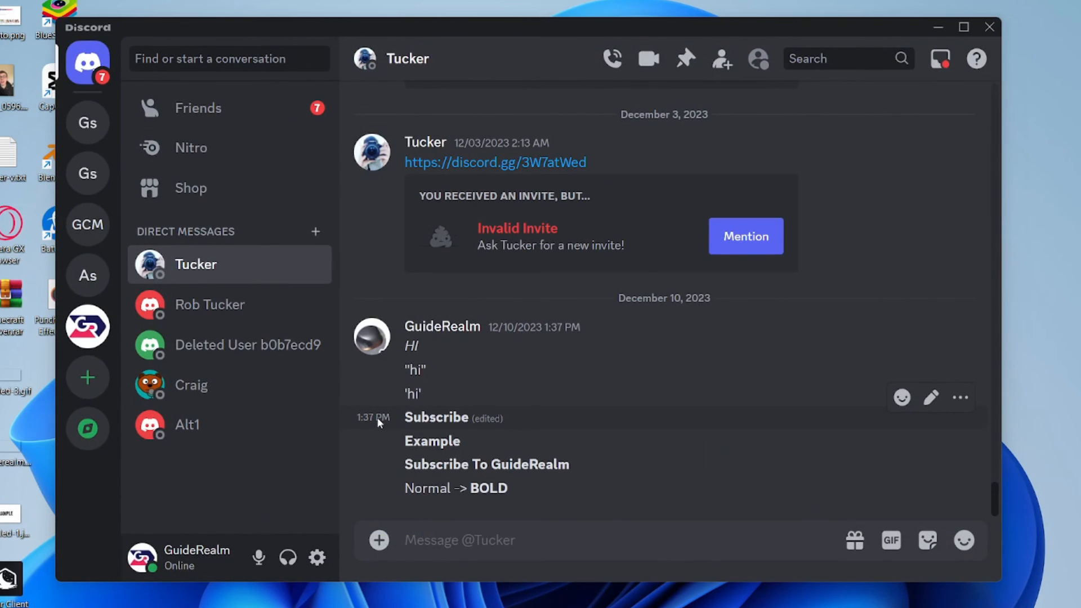
pyautogui.moveTo(226, 513)
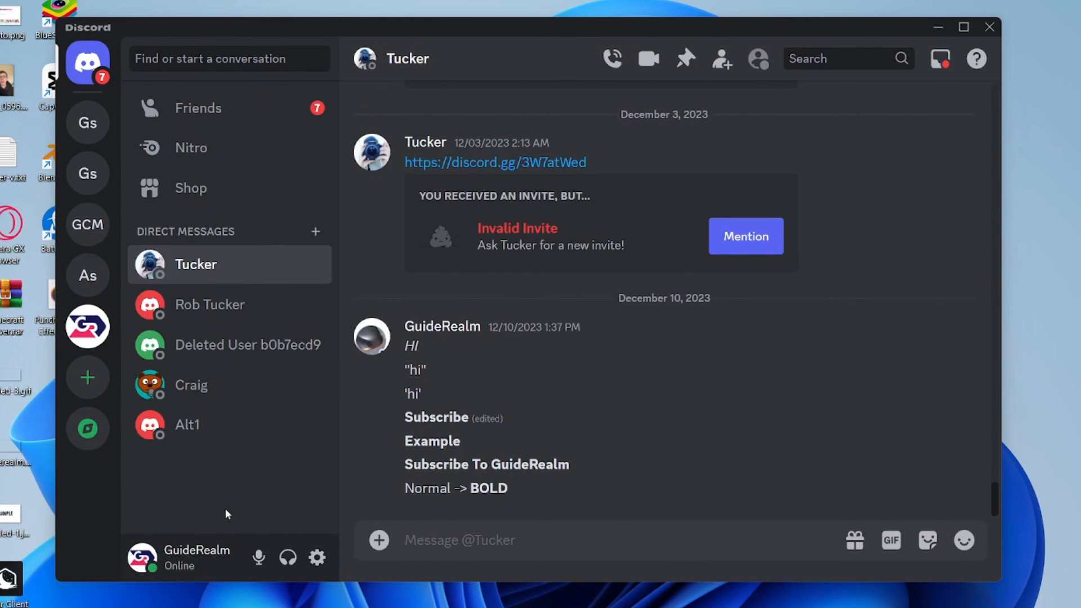